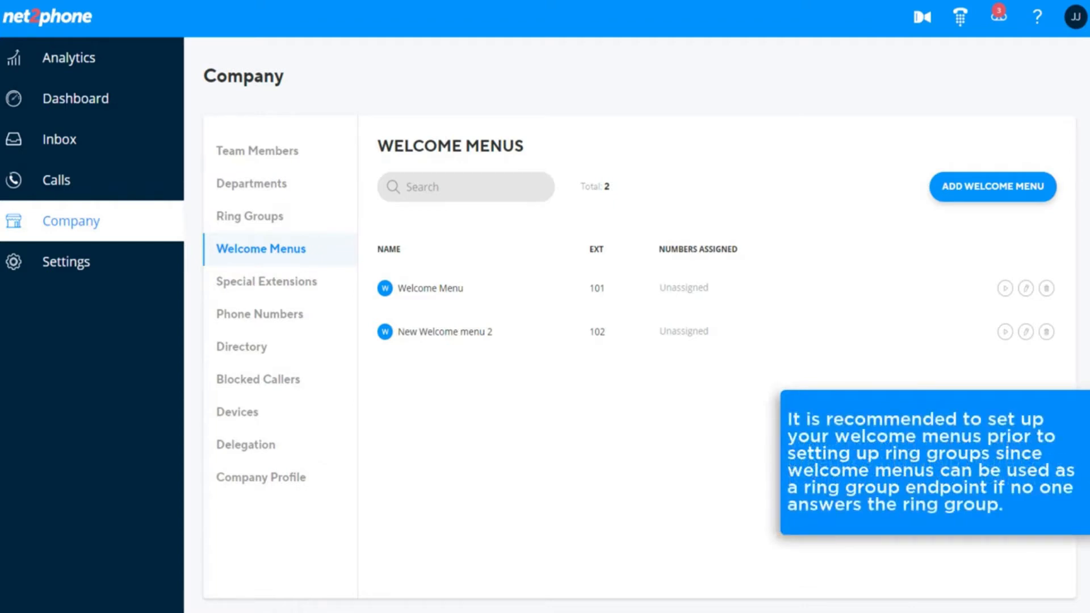
pyautogui.moveTo(222, 277)
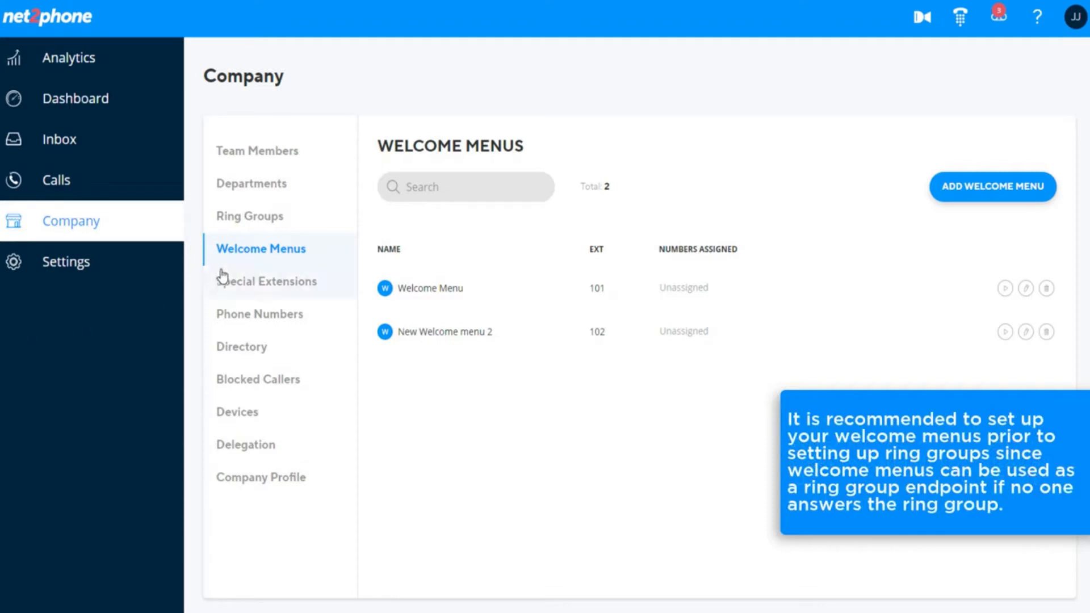
pyautogui.moveTo(438, 240)
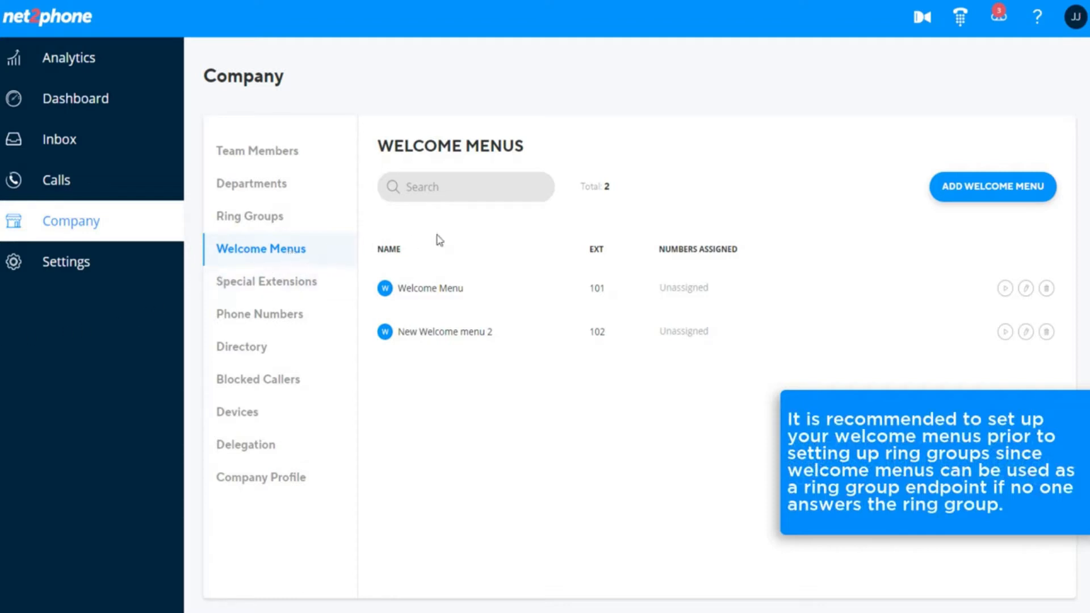
pyautogui.moveTo(605, 161)
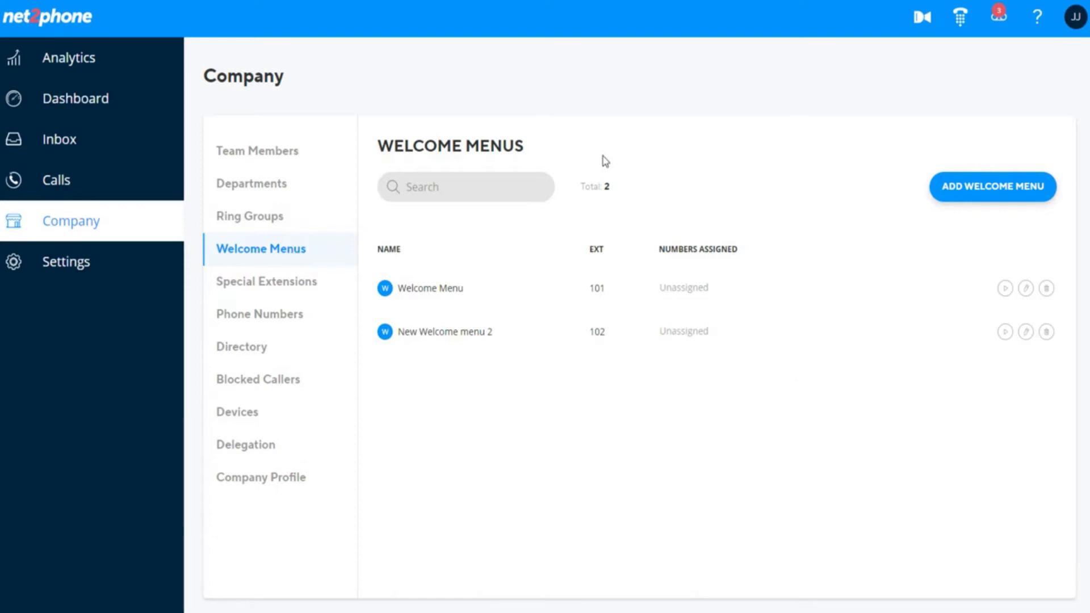
# Start a new welcome menu from Company > Welcome Menus, auto-named Welcome menu 3 with extension 103
pyautogui.click(260, 248)
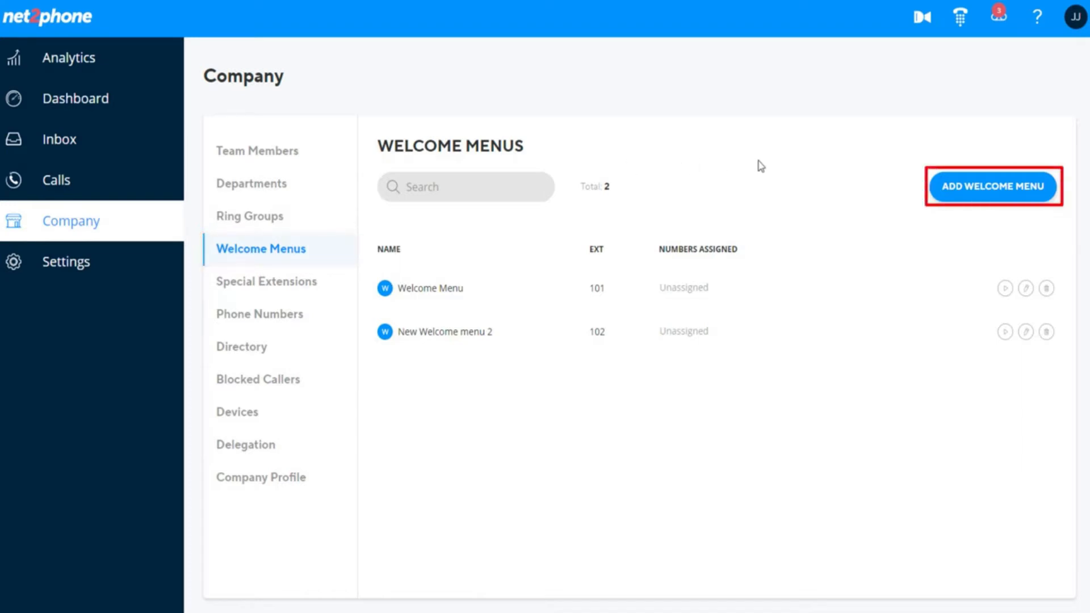
pyautogui.click(994, 186)
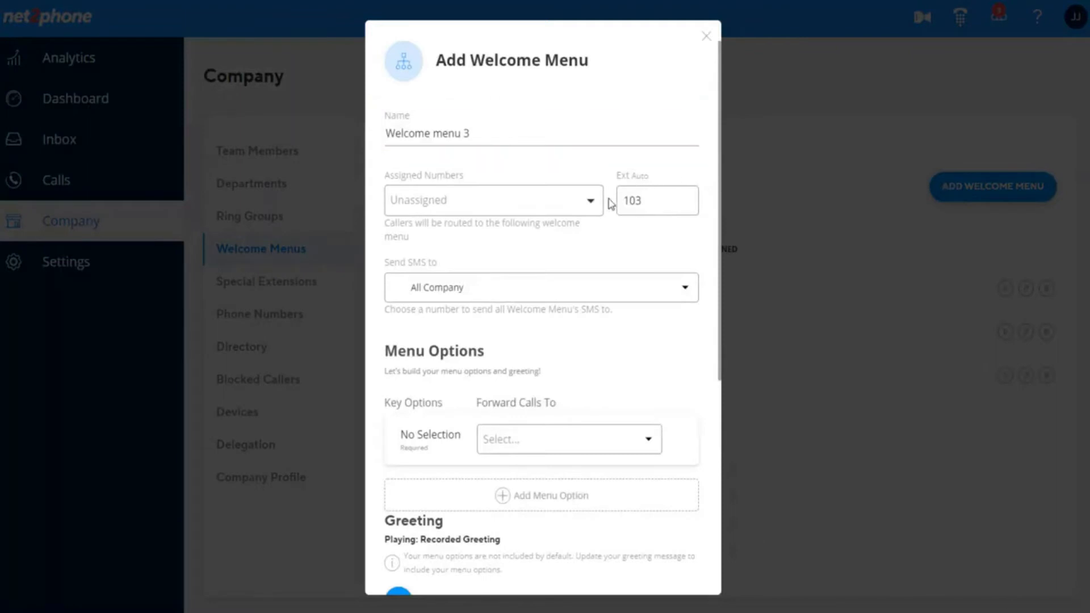
pyautogui.click(493, 200)
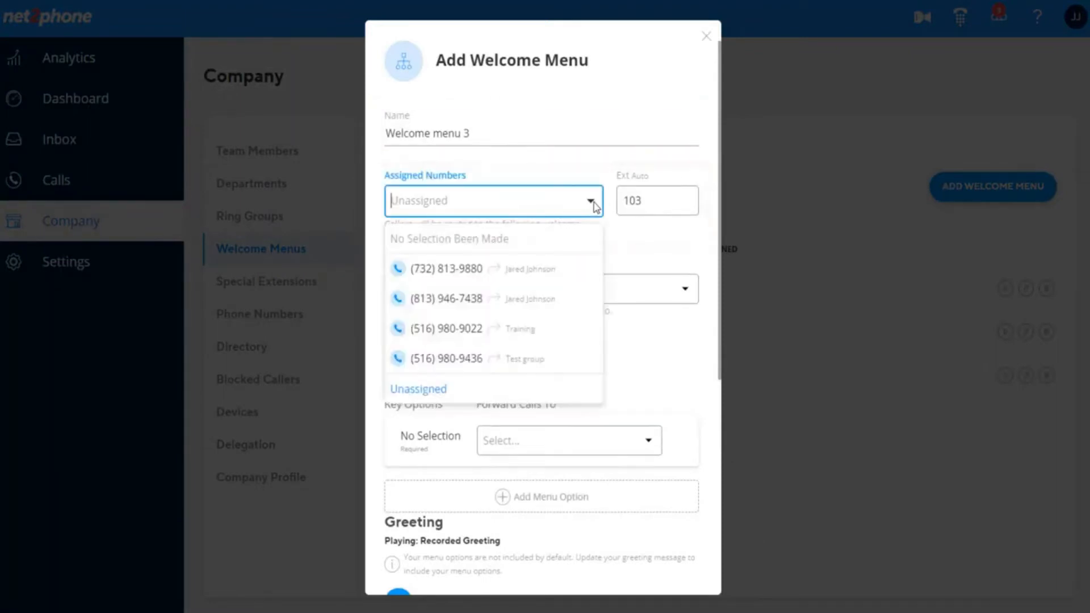
pyautogui.click(446, 359)
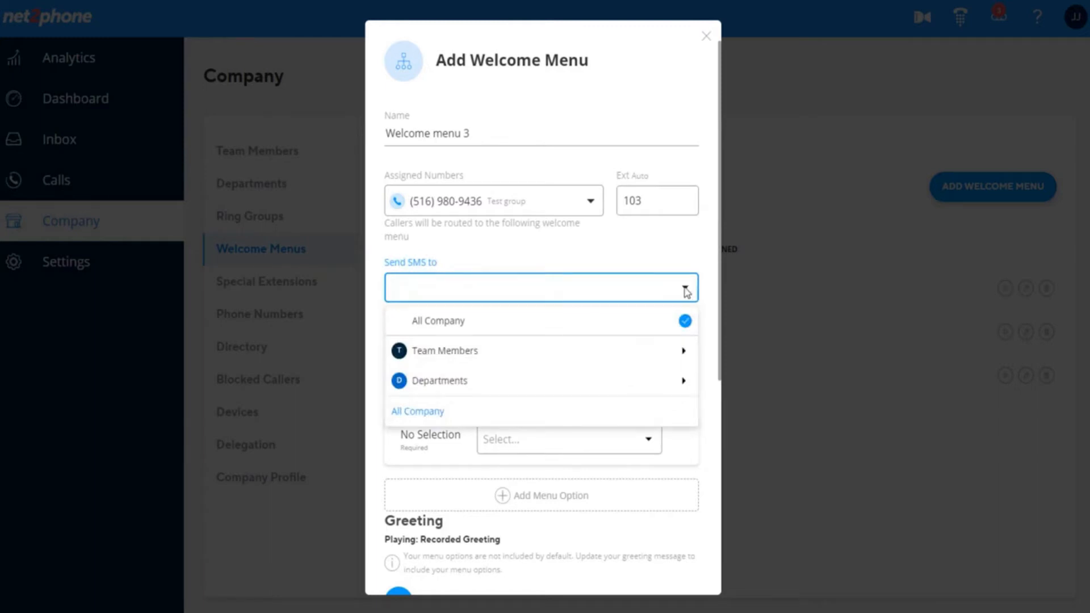
pyautogui.moveTo(417, 411)
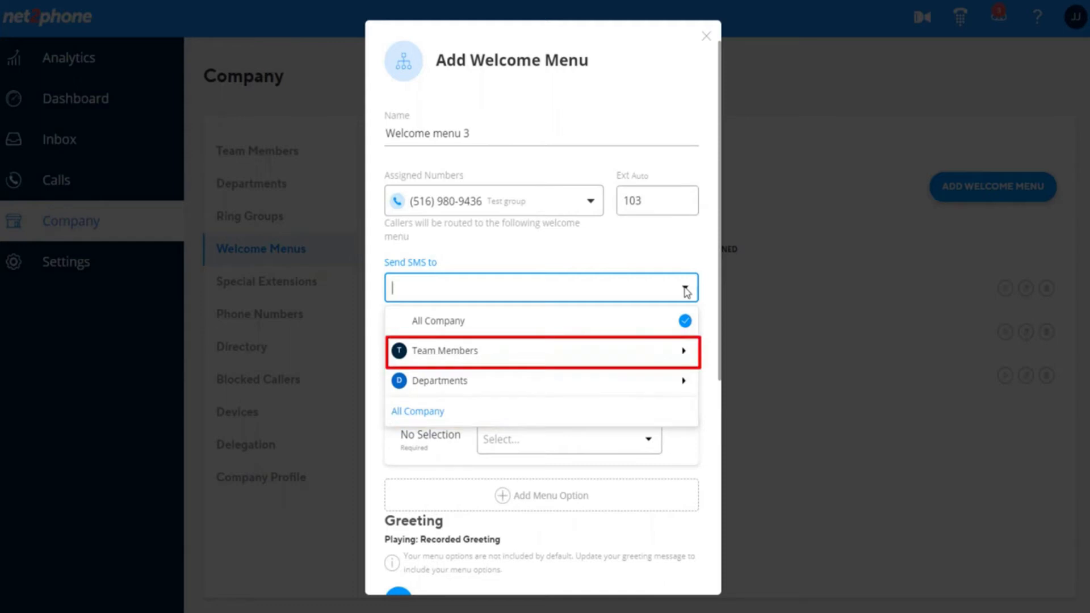
pyautogui.moveTo(547, 381)
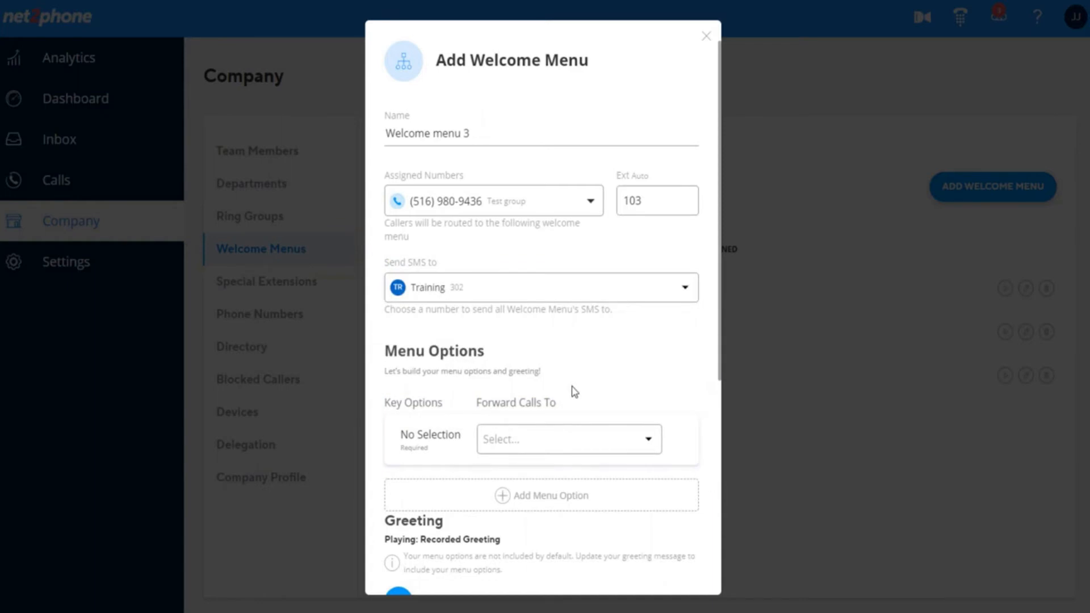
# Forward no-selection callers to Company Directory and add a menu option for key 1
pyautogui.click(568, 439)
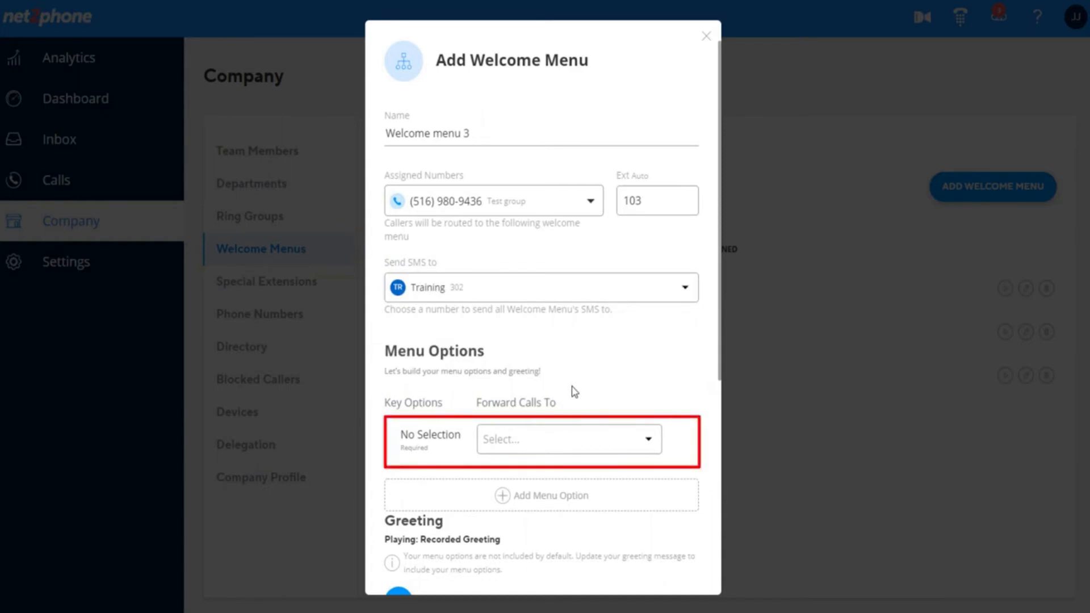
pyautogui.click(568, 439)
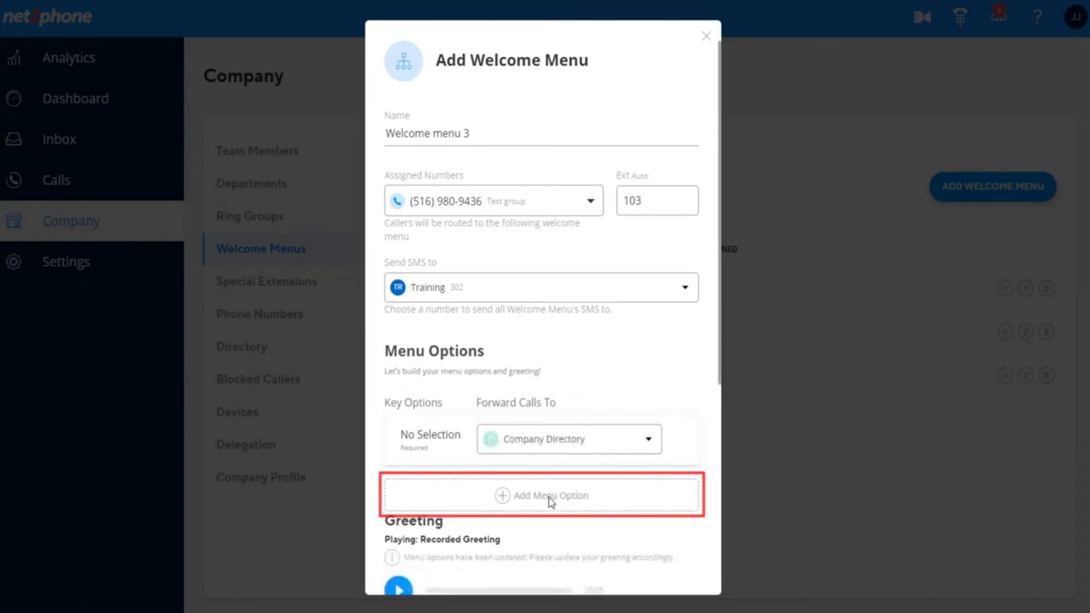
pyautogui.click(541, 495)
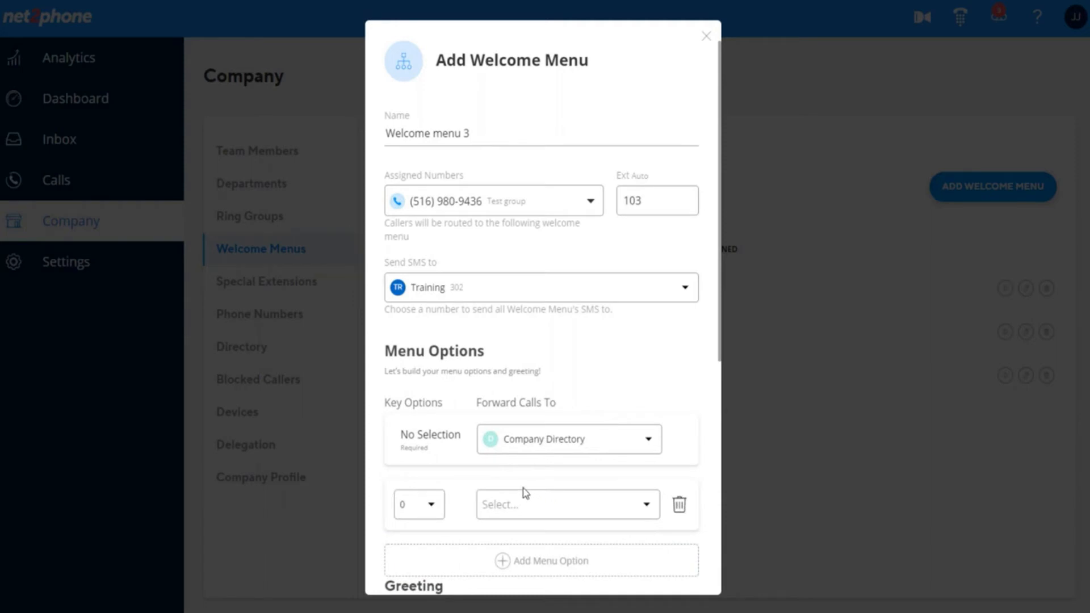
pyautogui.click(417, 504)
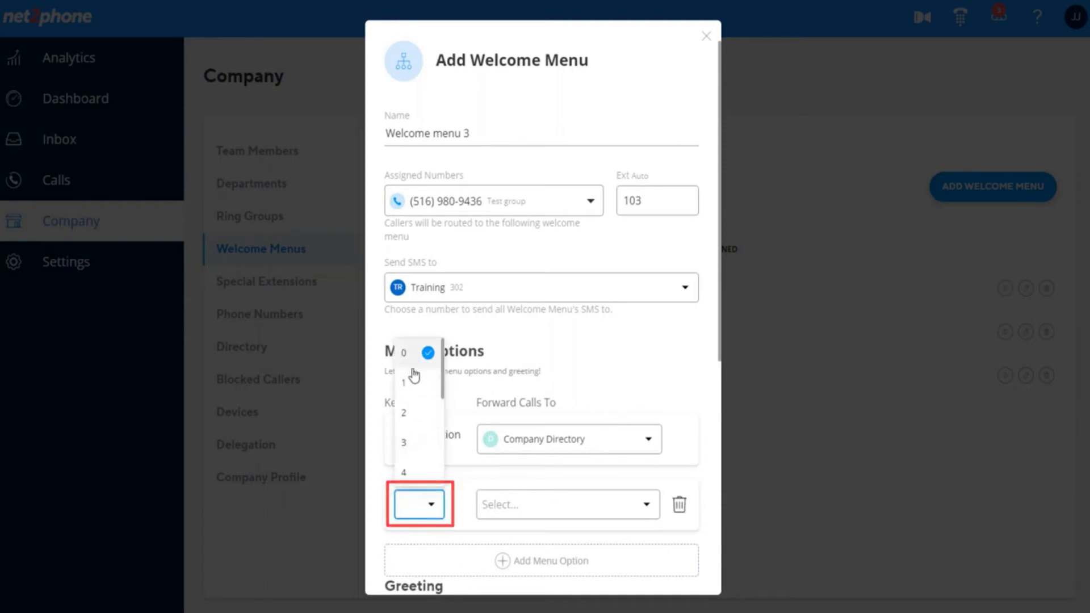
pyautogui.click(403, 383)
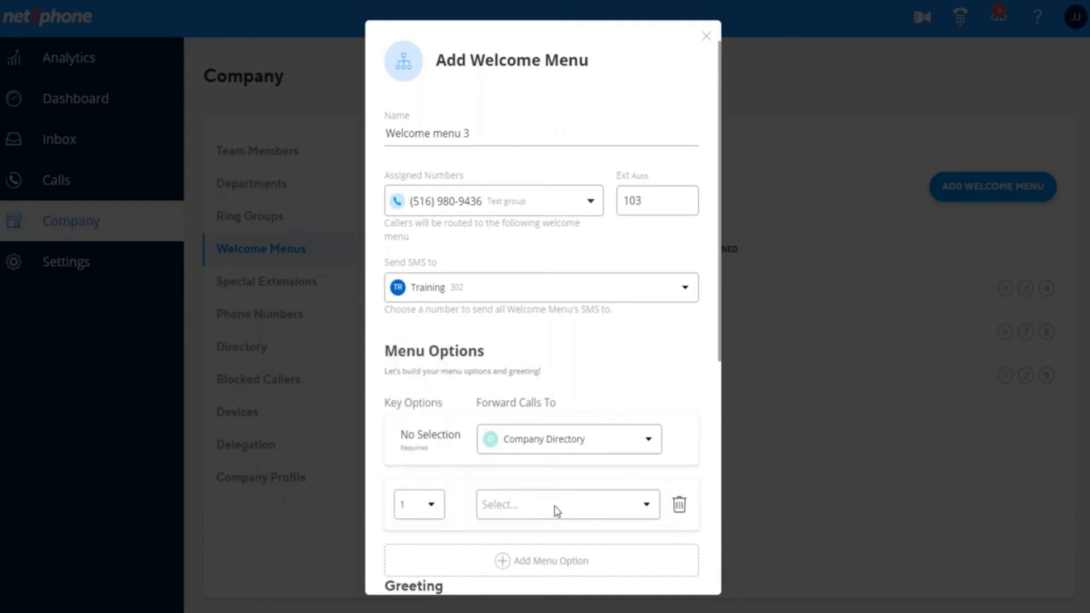
pyautogui.click(564, 504)
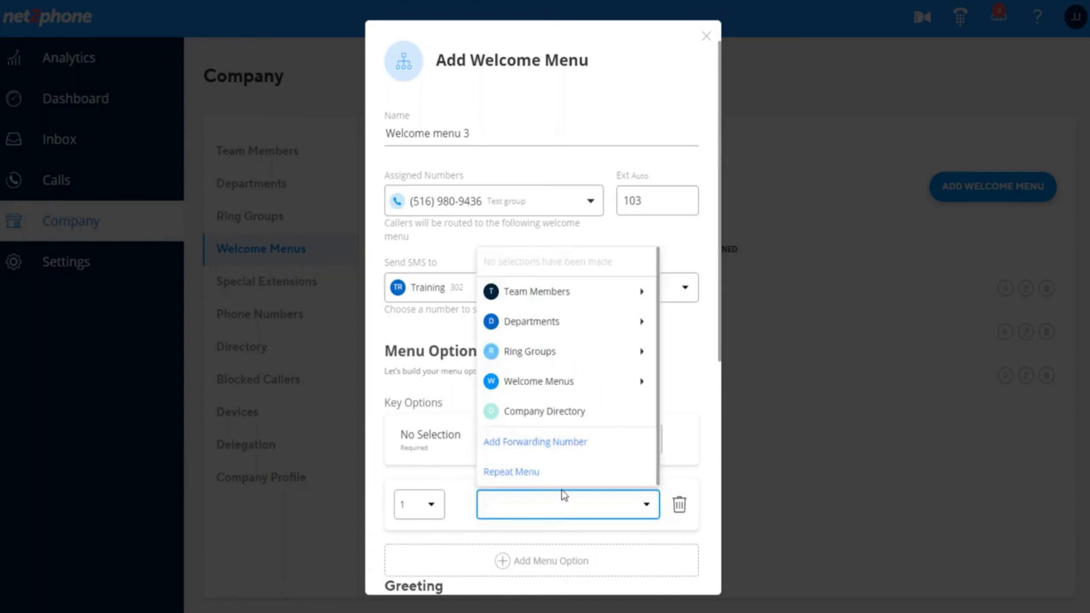
pyautogui.moveTo(567, 322)
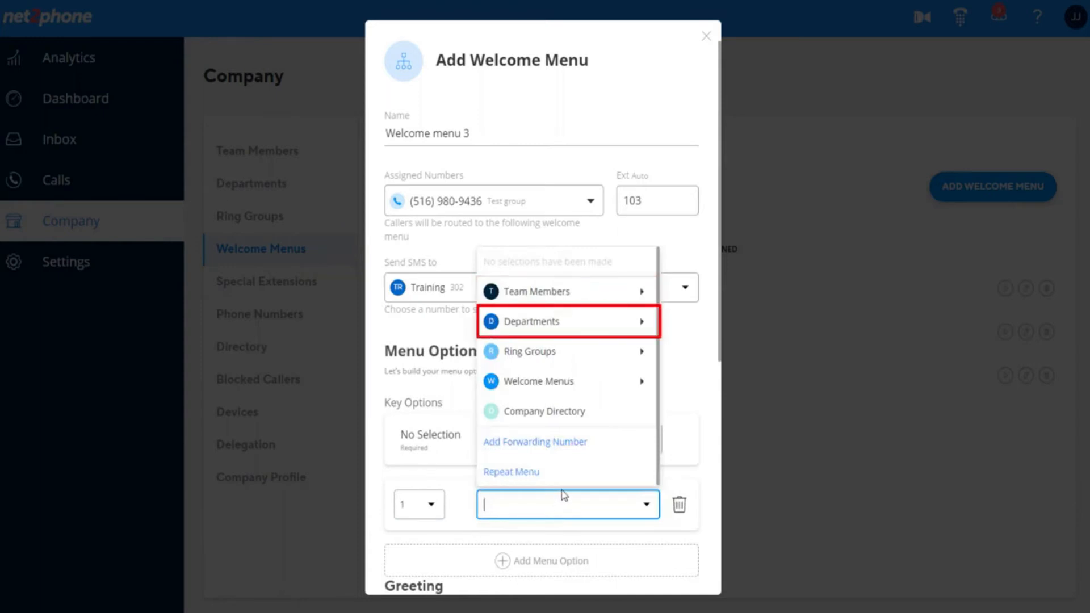
pyautogui.moveTo(567, 381)
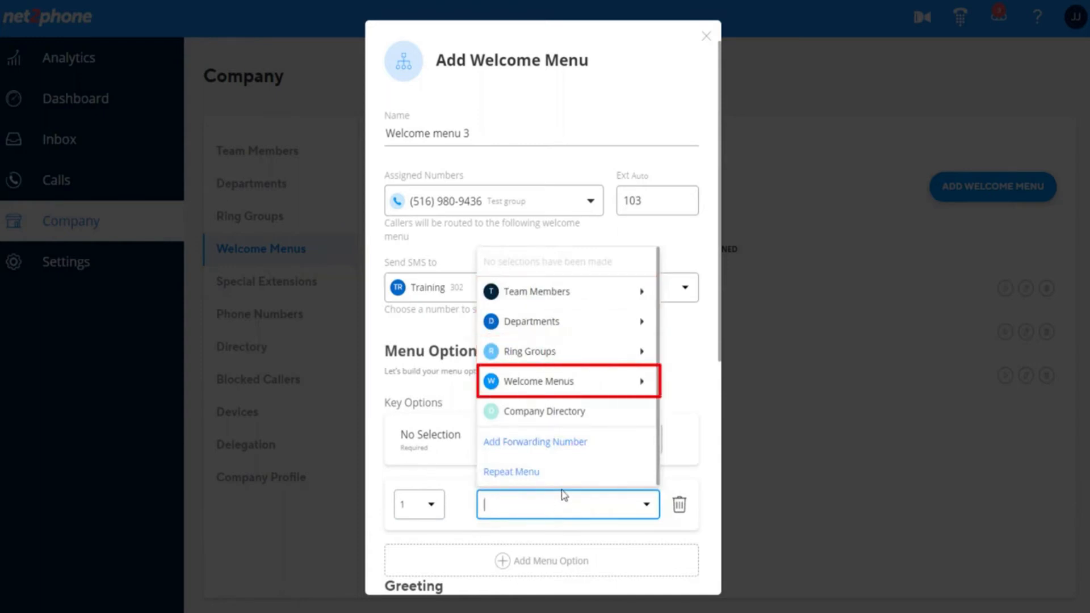
pyautogui.moveTo(535, 442)
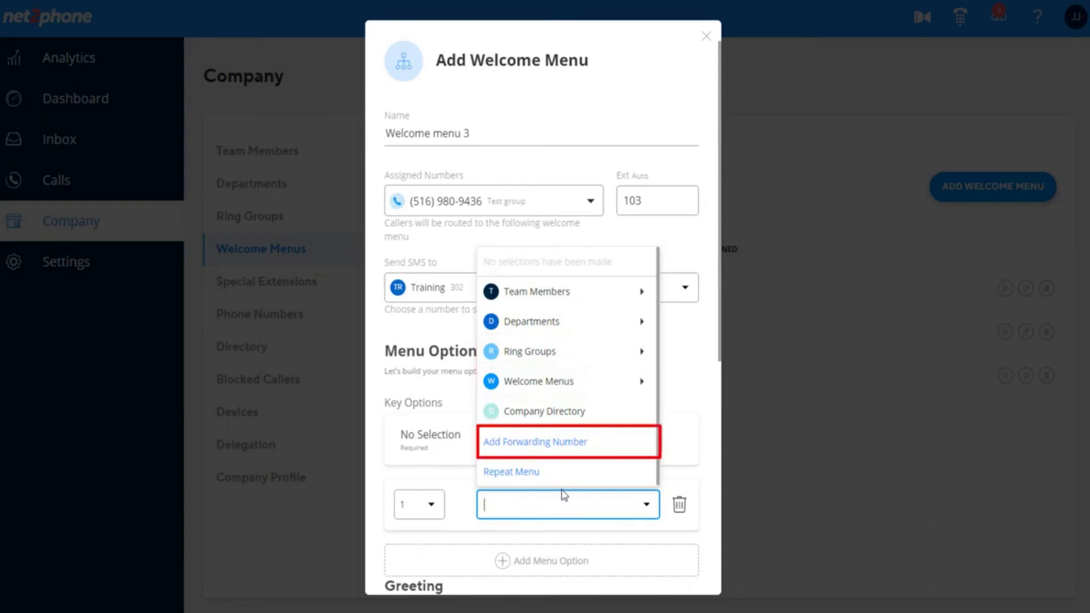
pyautogui.moveTo(545, 411)
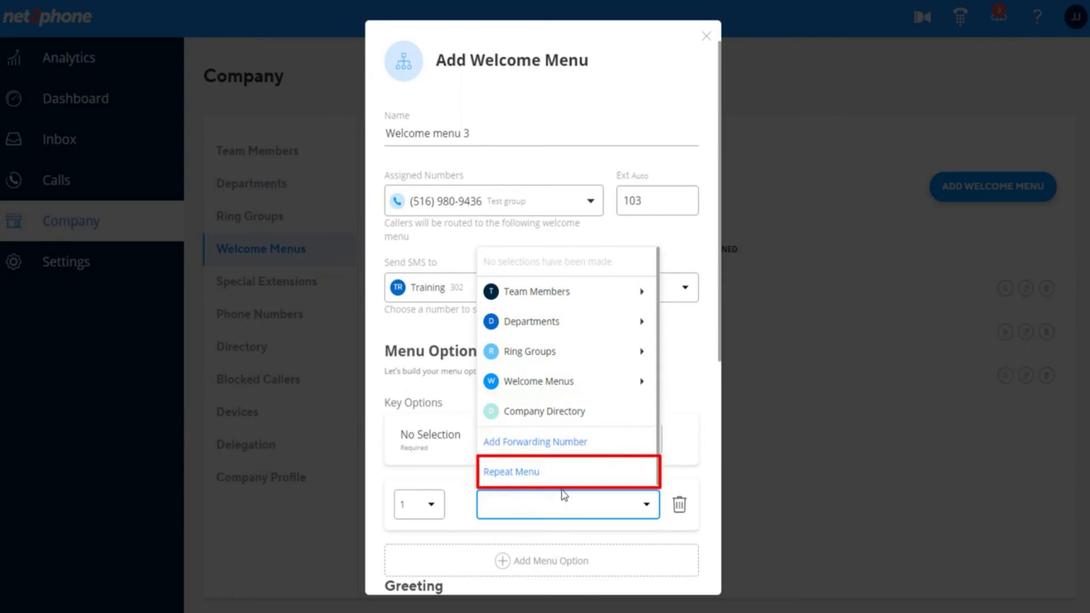
pyautogui.click(535, 291)
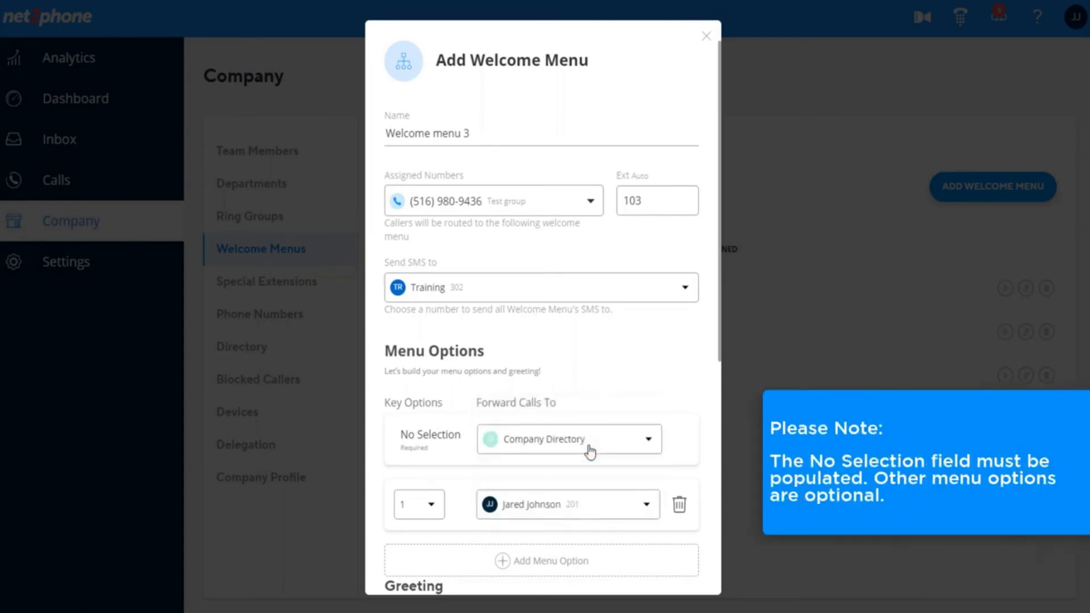
pyautogui.click(568, 439)
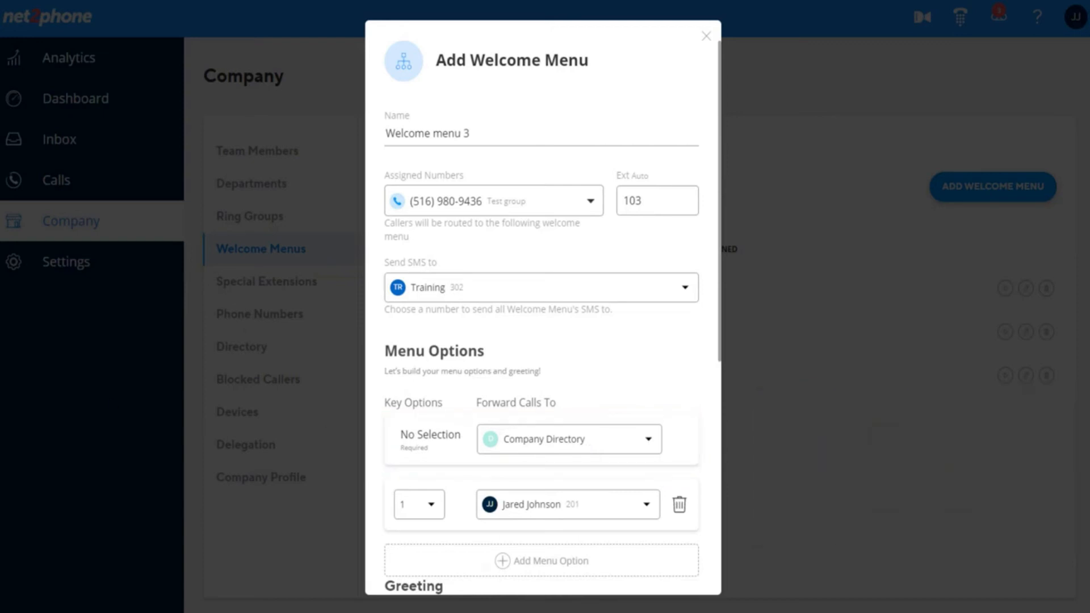
# Scroll down the welcome menu form to reach the greeting settings
pyautogui.scroll(-3)
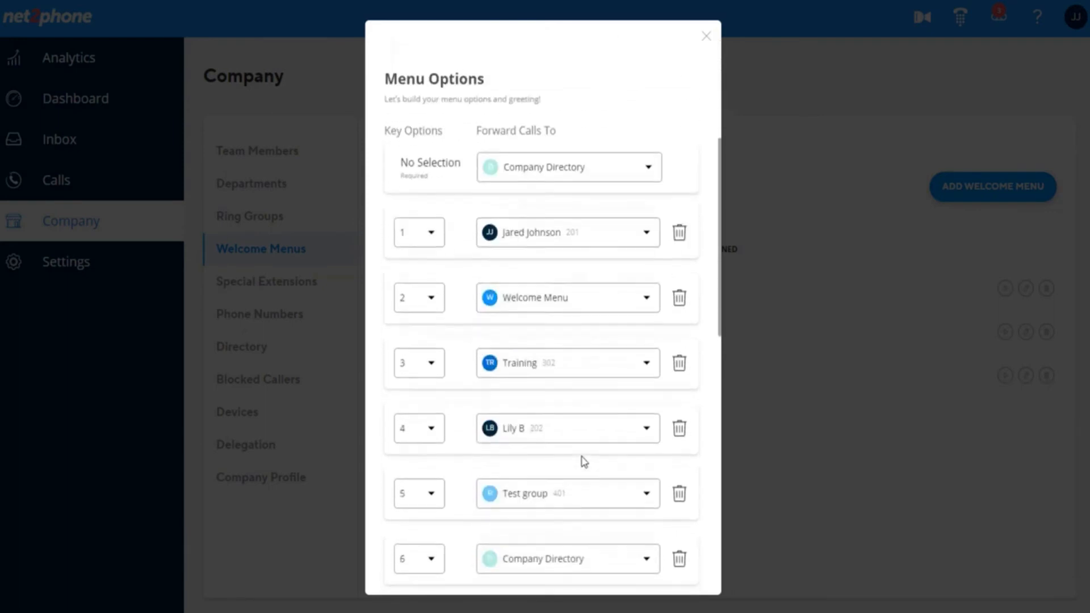
pyautogui.scroll(-3)
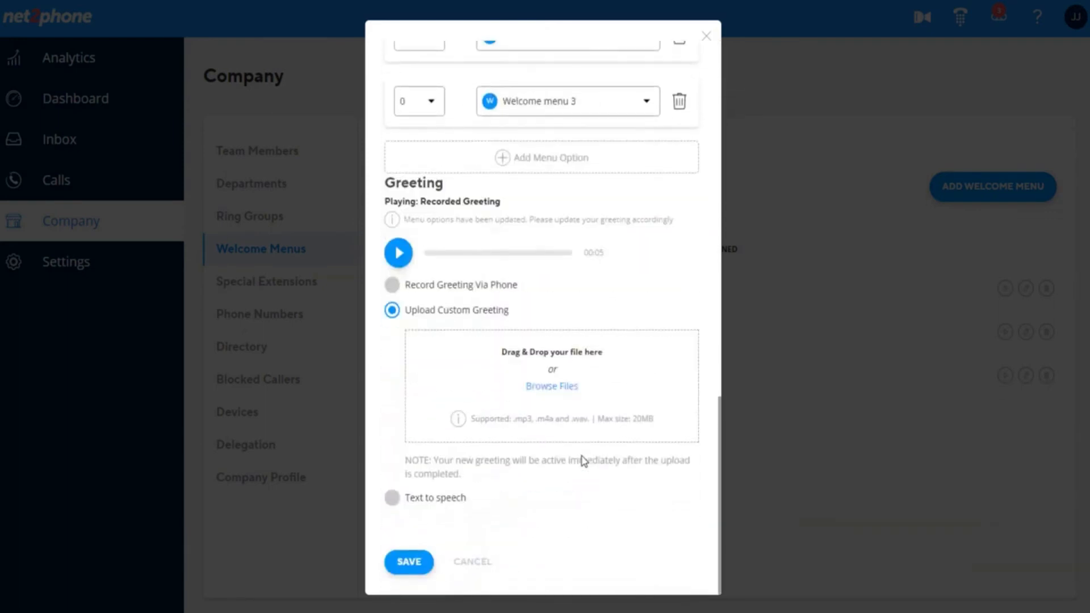